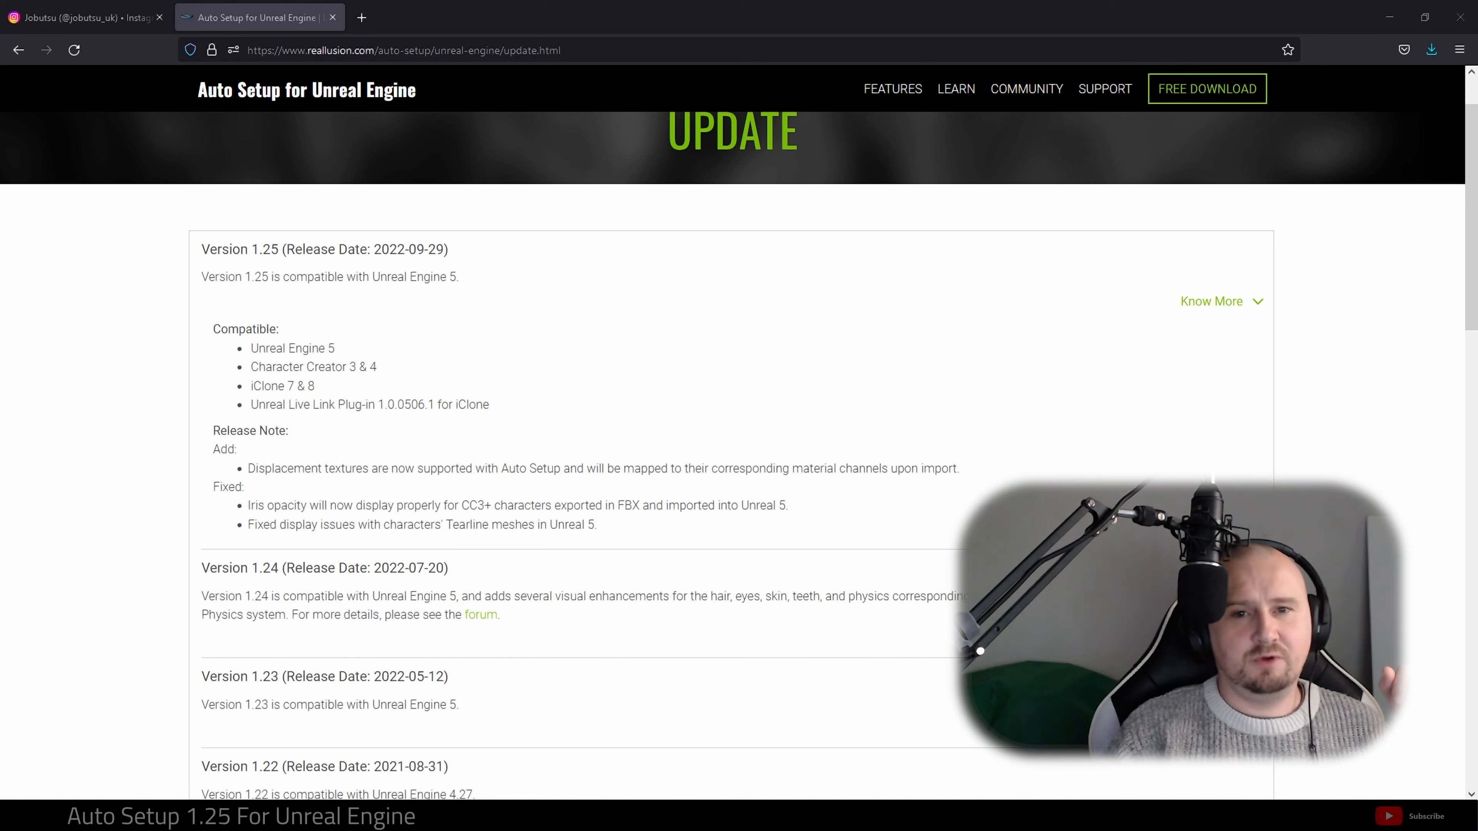
mouse_move(224, 89)
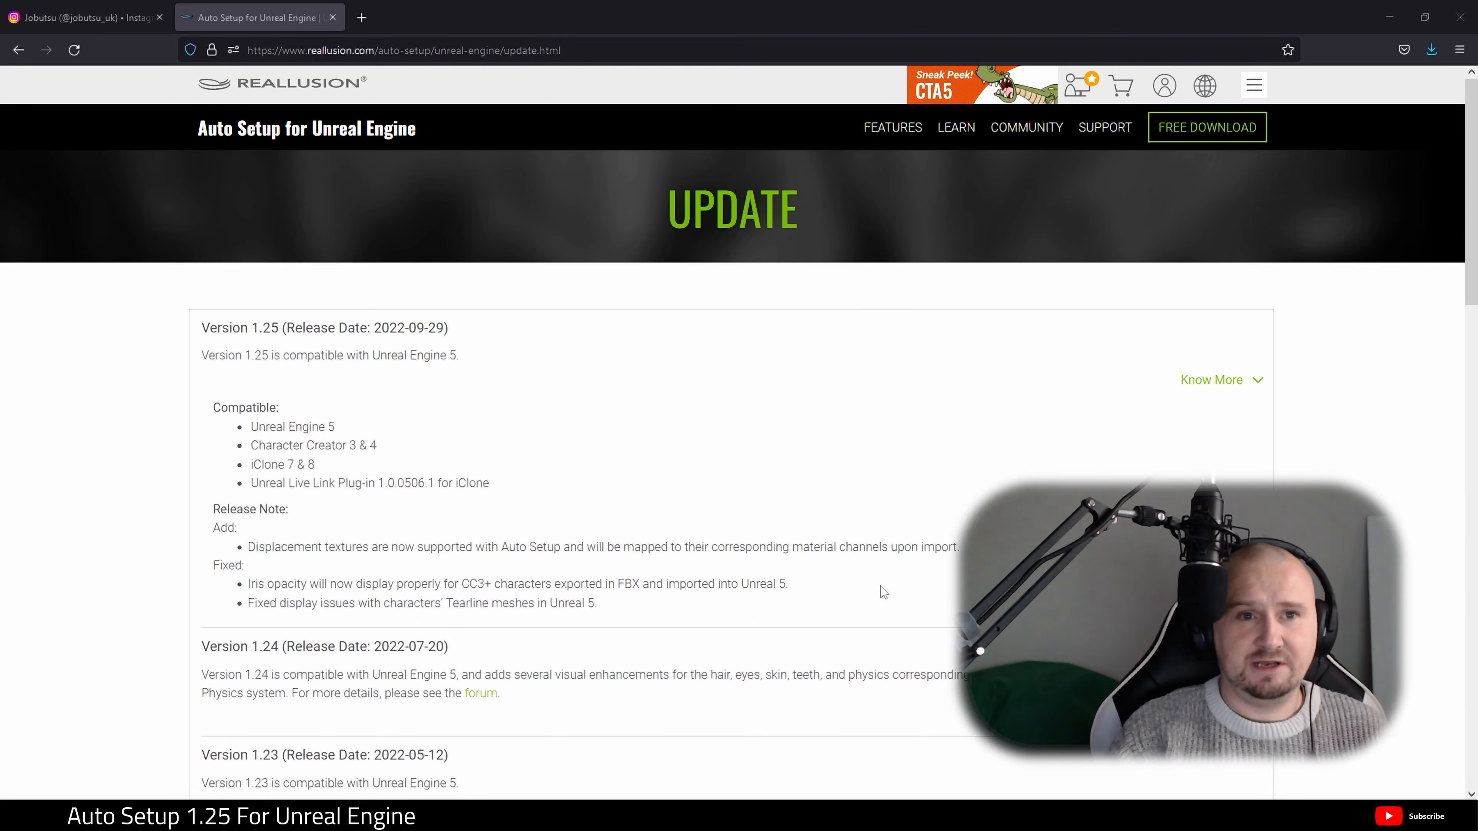
mouse_move(1103, 462)
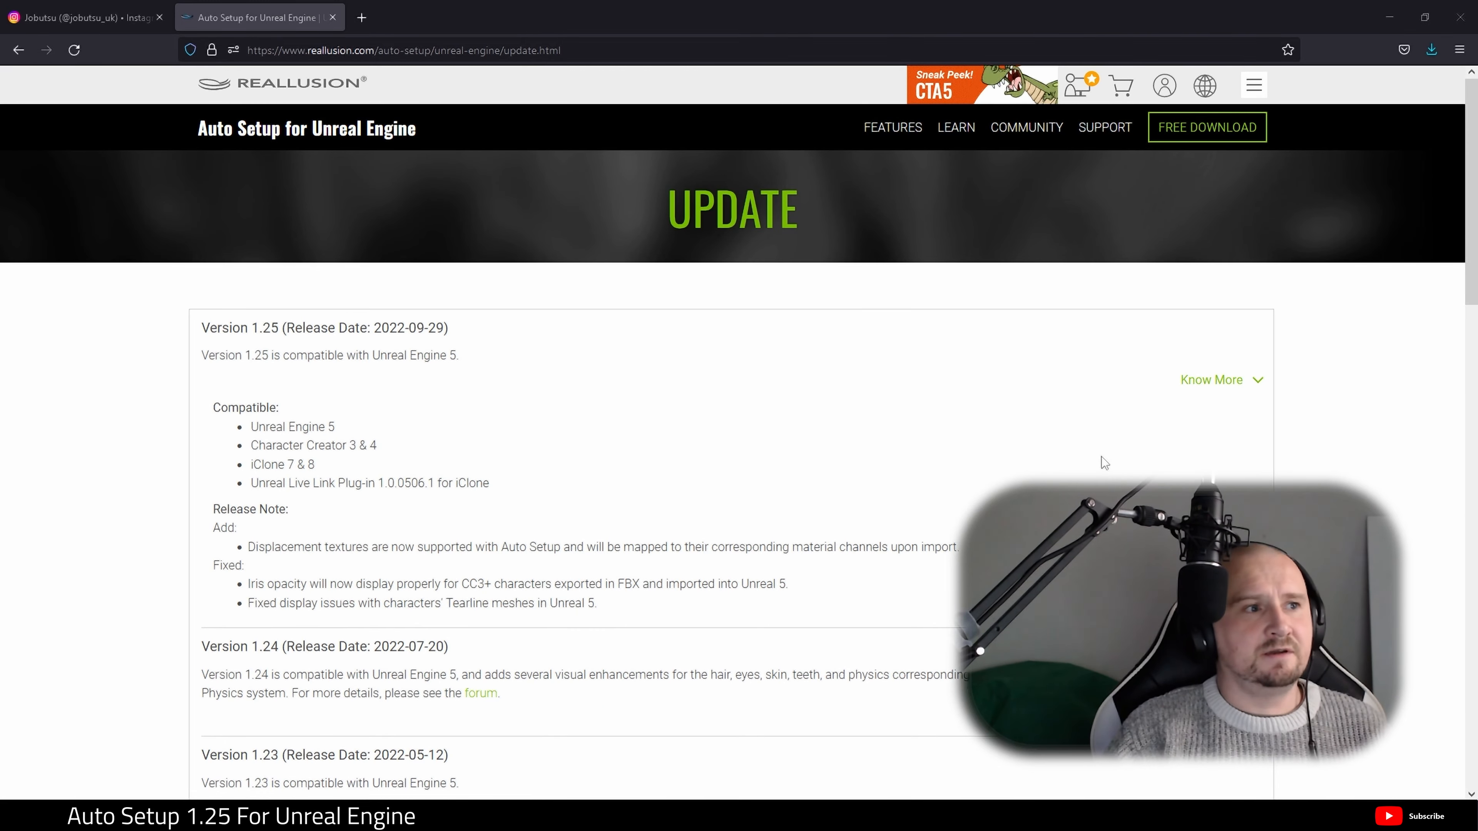
scroll("down", 3)
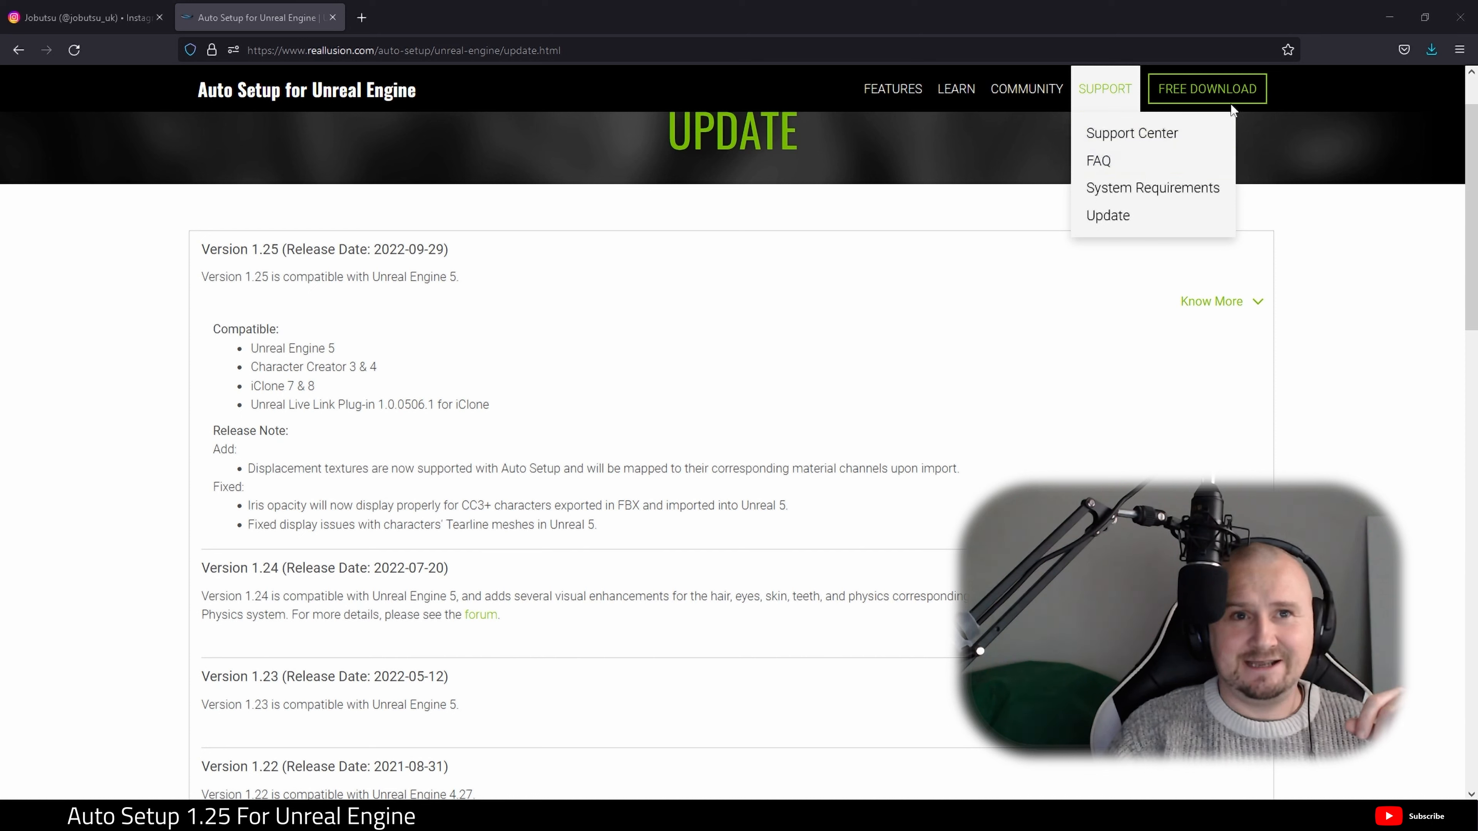
mouse_move(1326, 293)
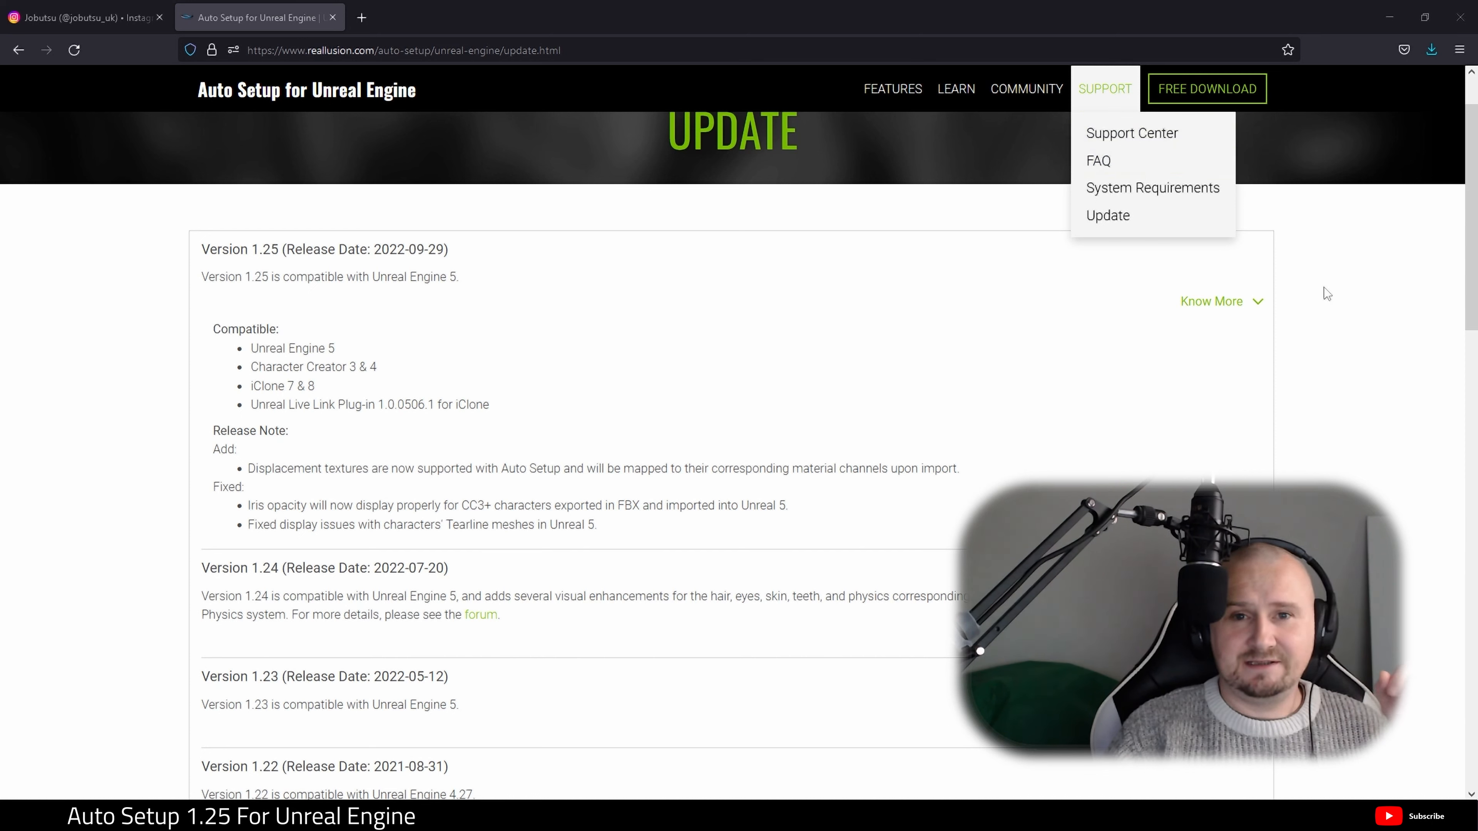
mouse_move(1327, 293)
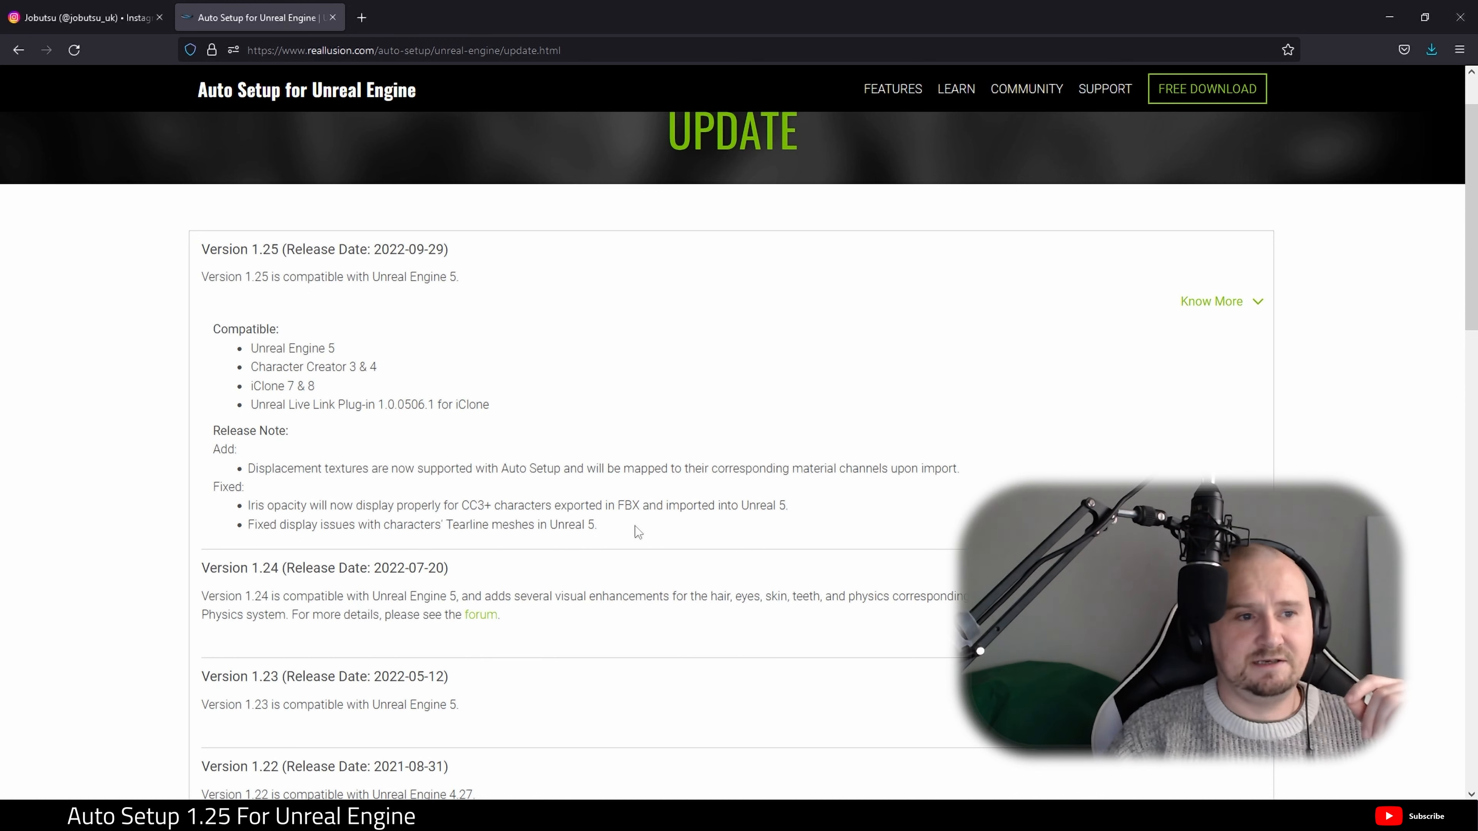
mouse_move(507, 525)
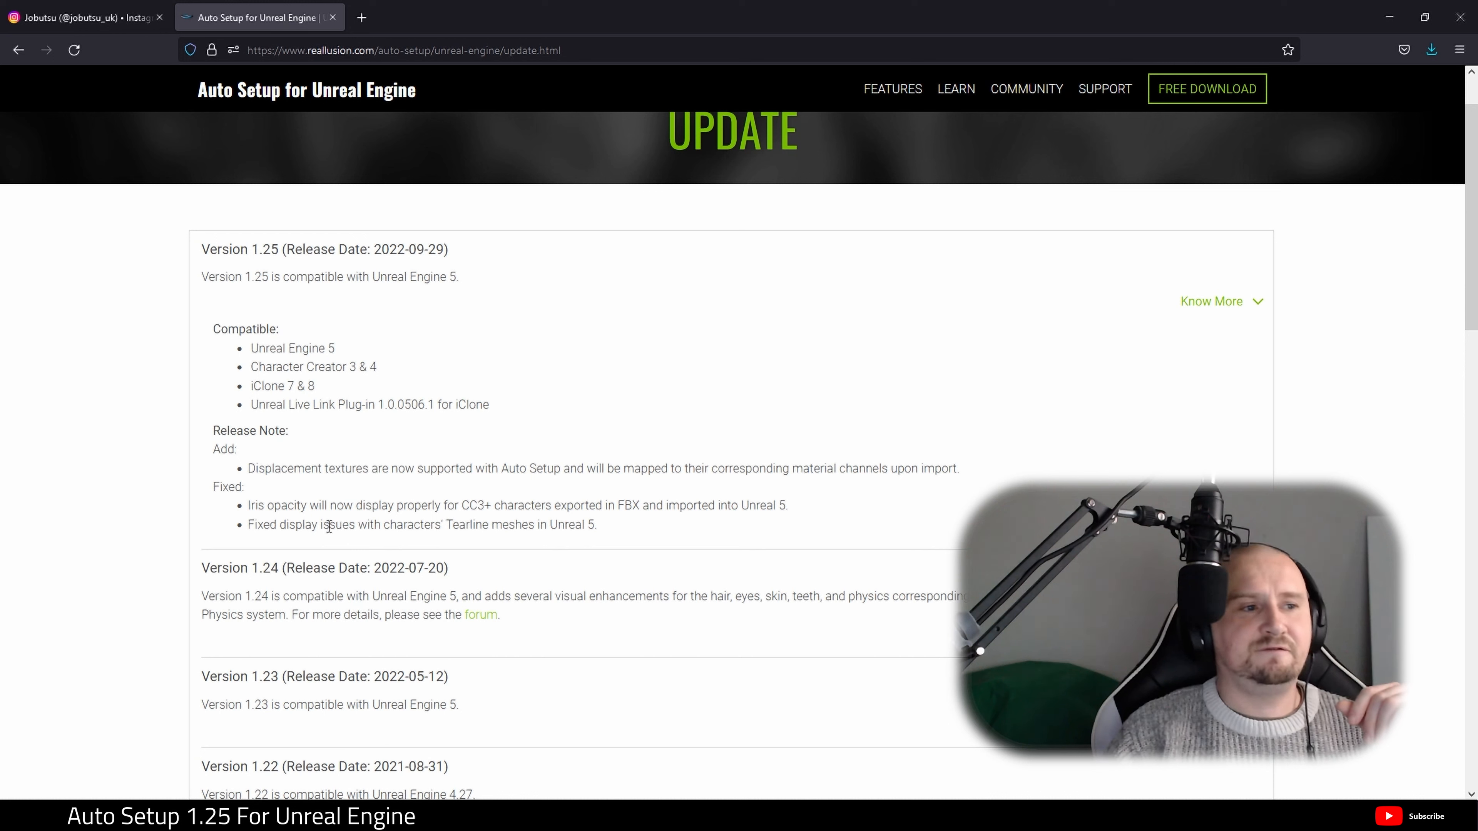
mouse_move(520, 654)
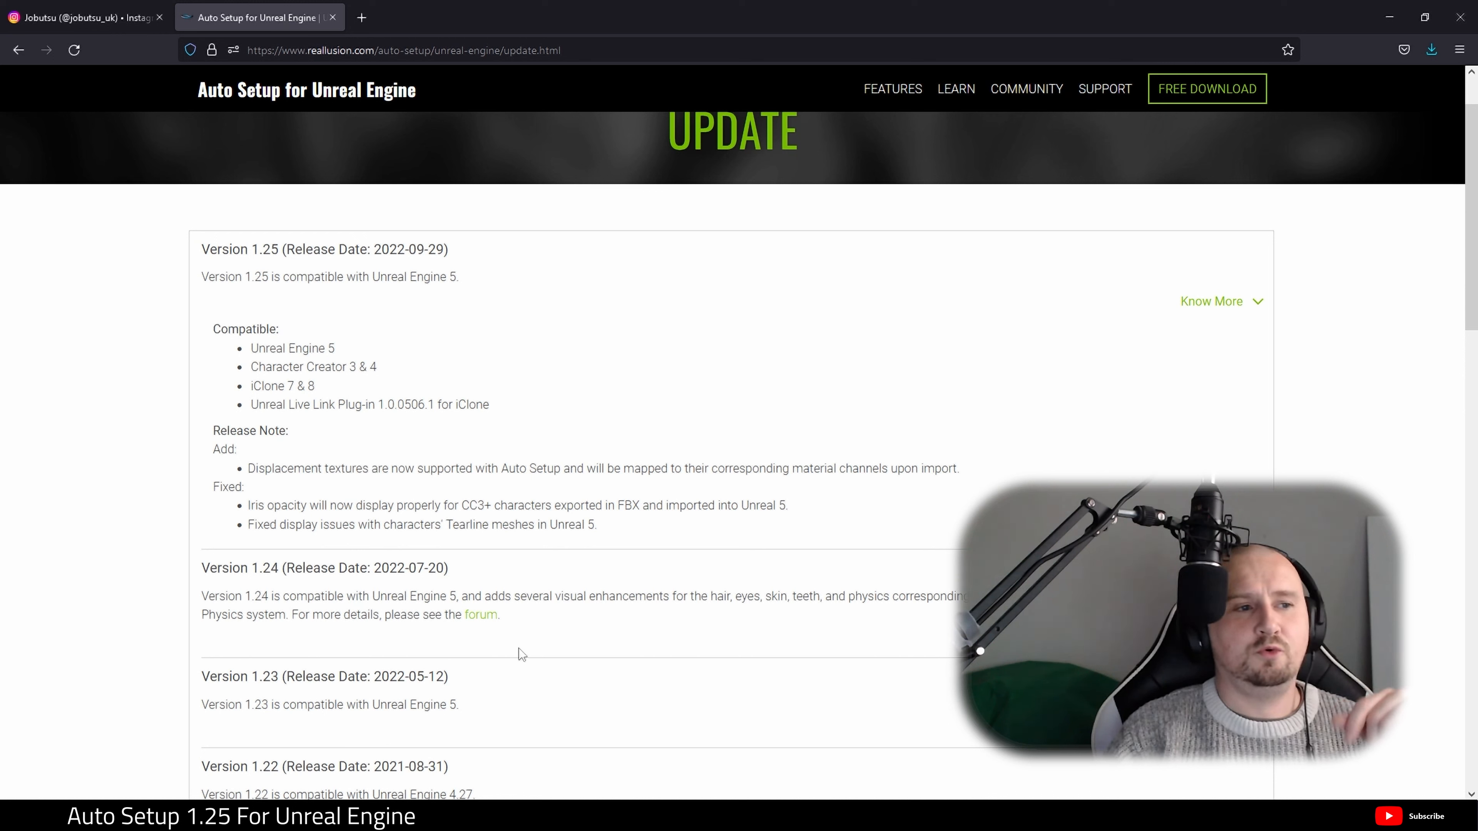
mouse_move(548, 718)
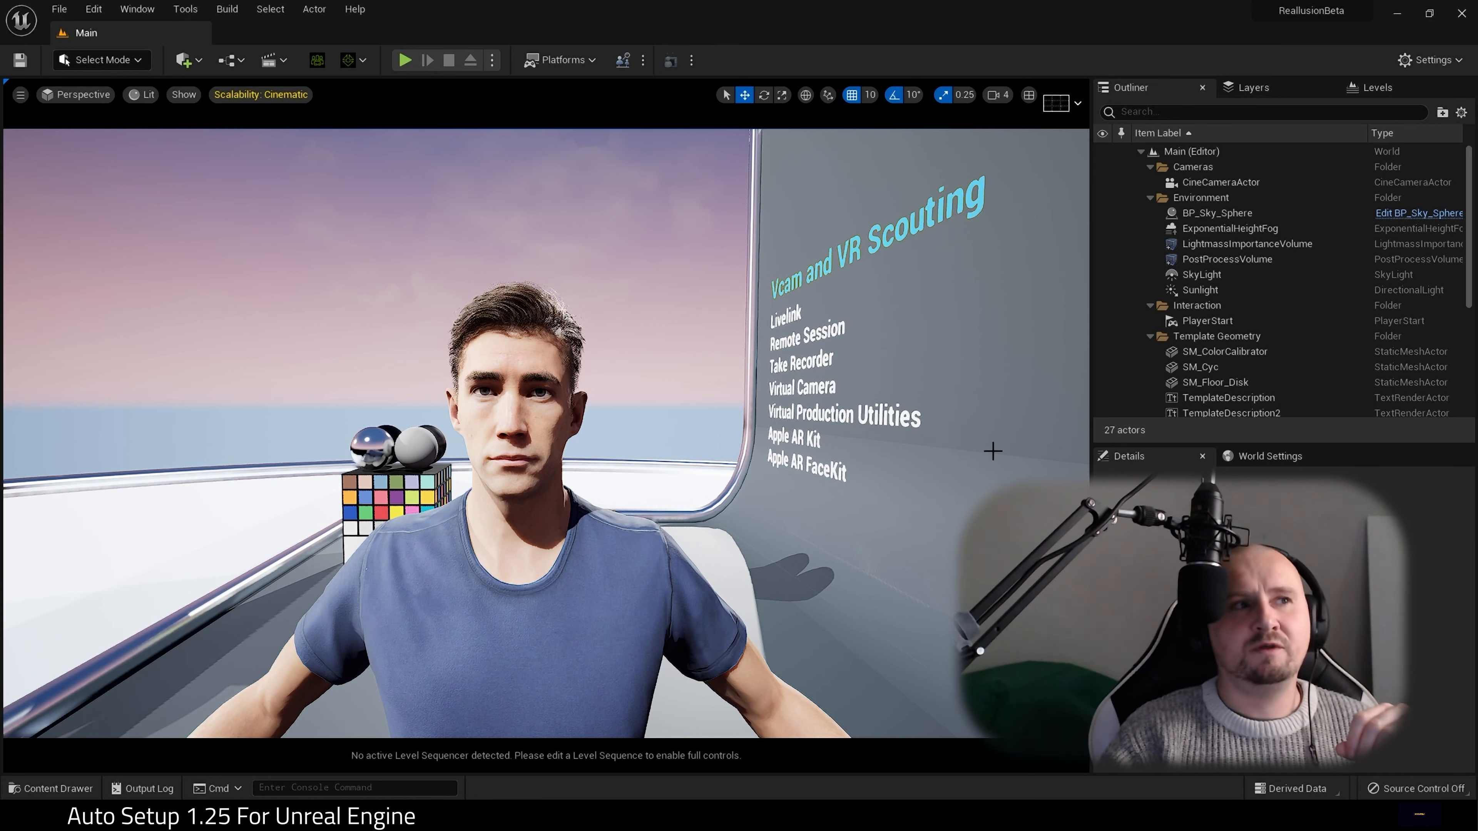
mouse_move(877, 374)
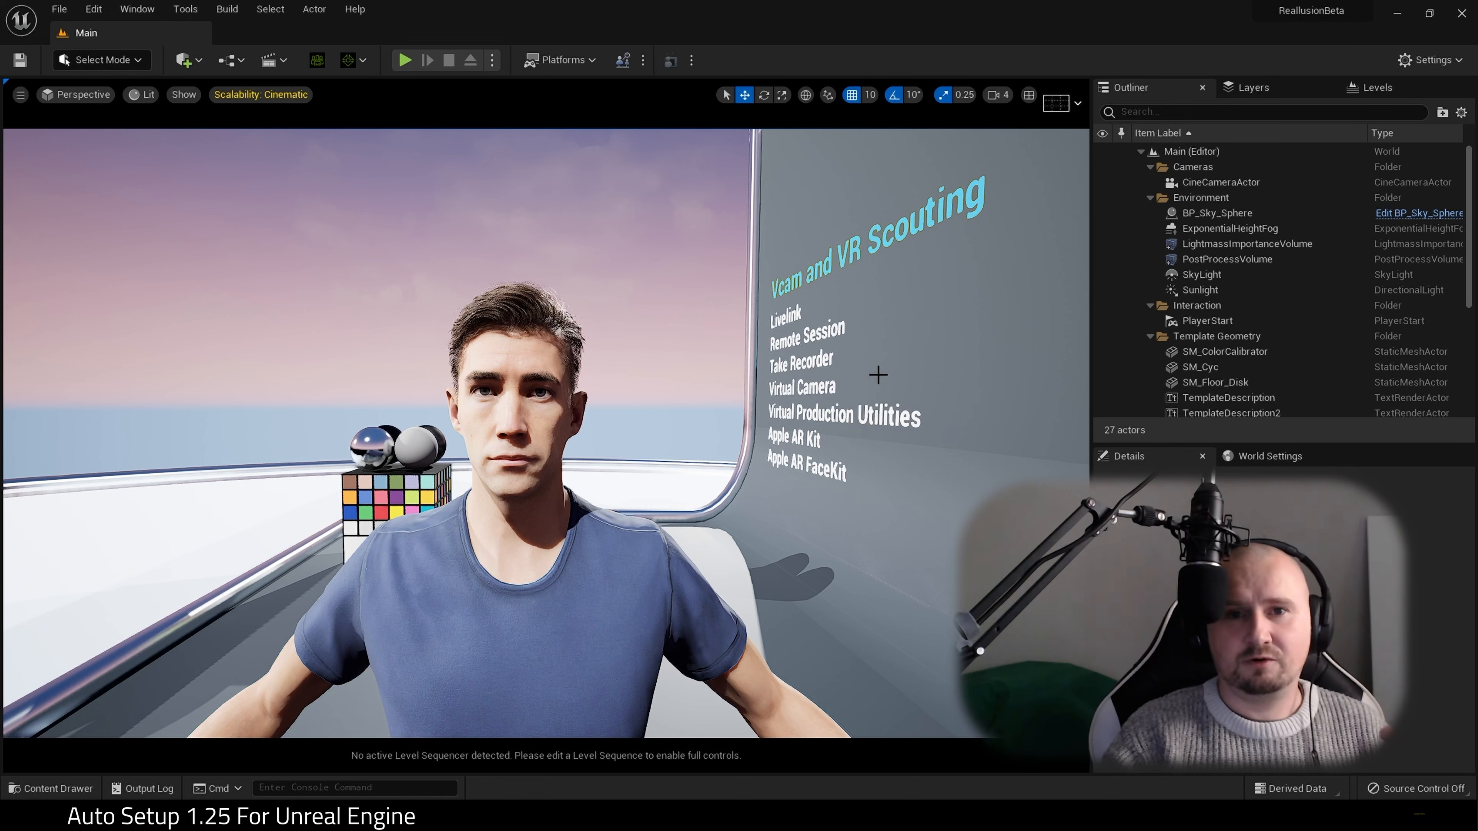